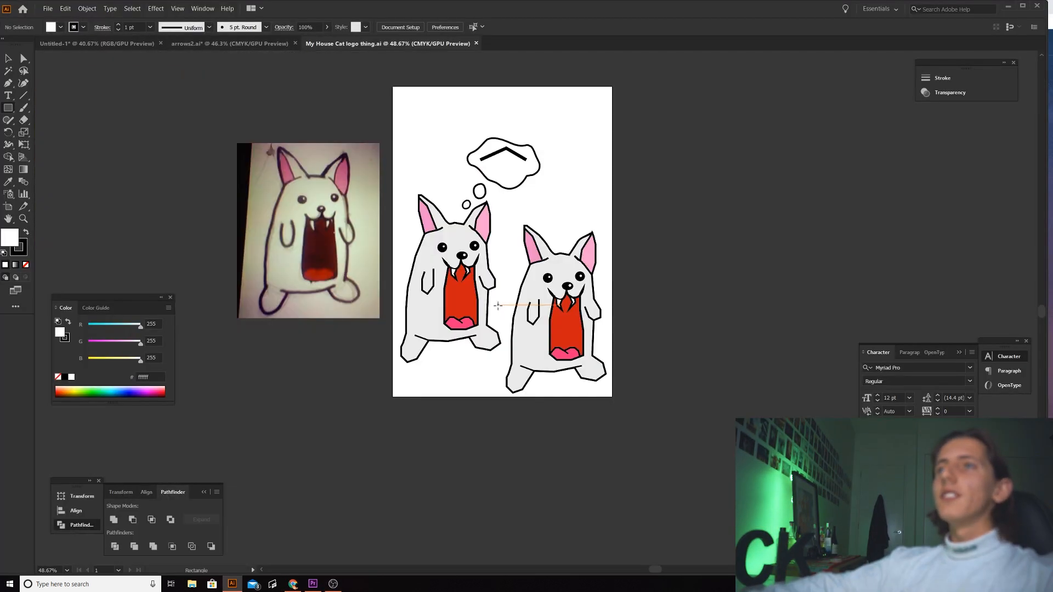
- Switch to the arrows2.ai document showing the dripping arrows logo
click(231, 42)
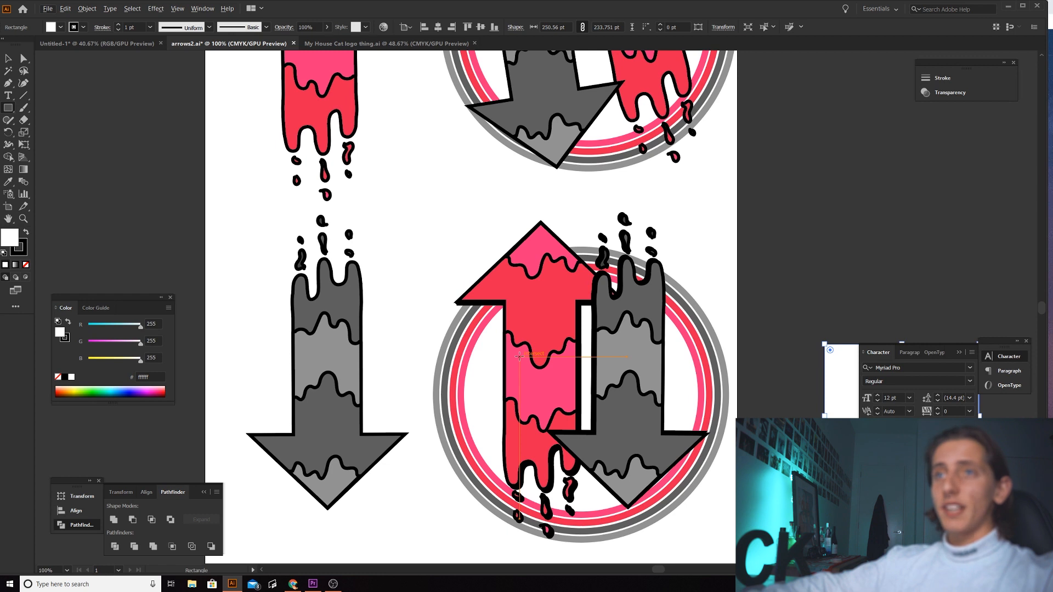
- Switch to Untitled-1 holding the flat, outline-free arrows-in-a-circle redesign
click(386, 43)
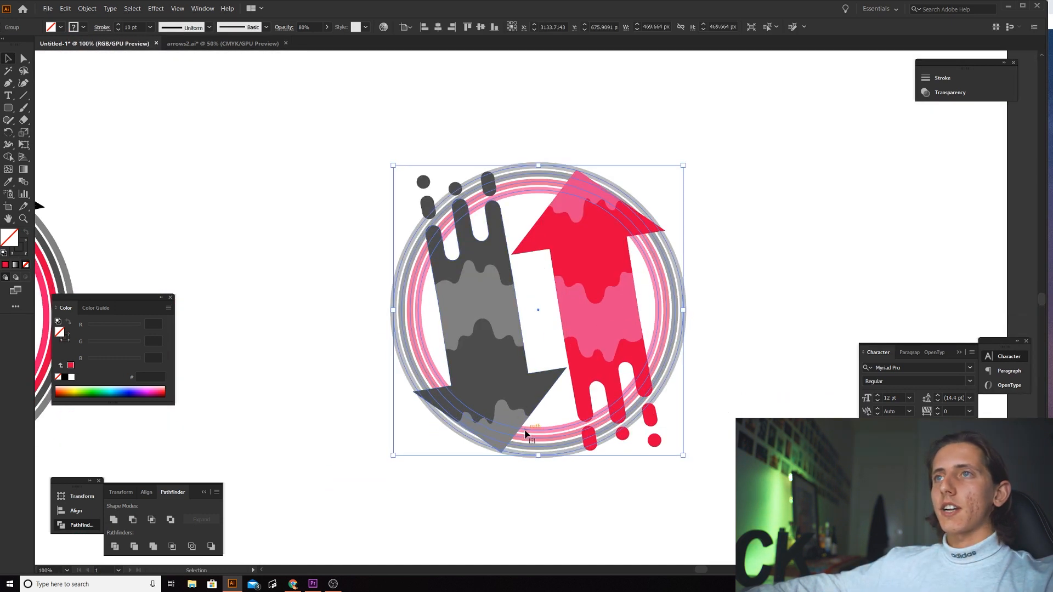
- Zoom out to view all arrow logo versions, then go to the Gmail 'Reviewing your logos' email
drag(538, 436, 537, 417)
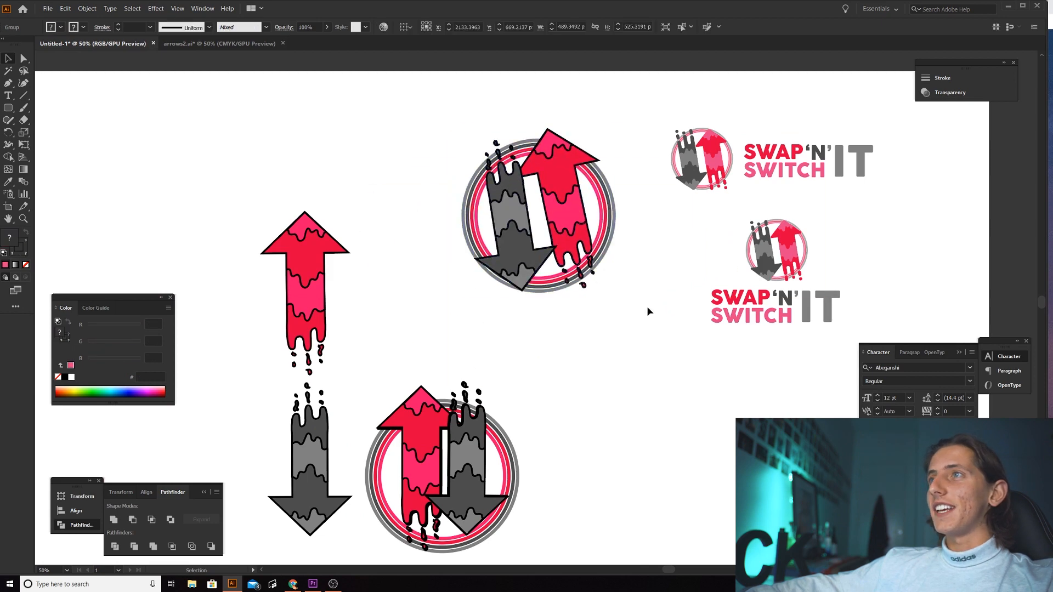
click(291, 583)
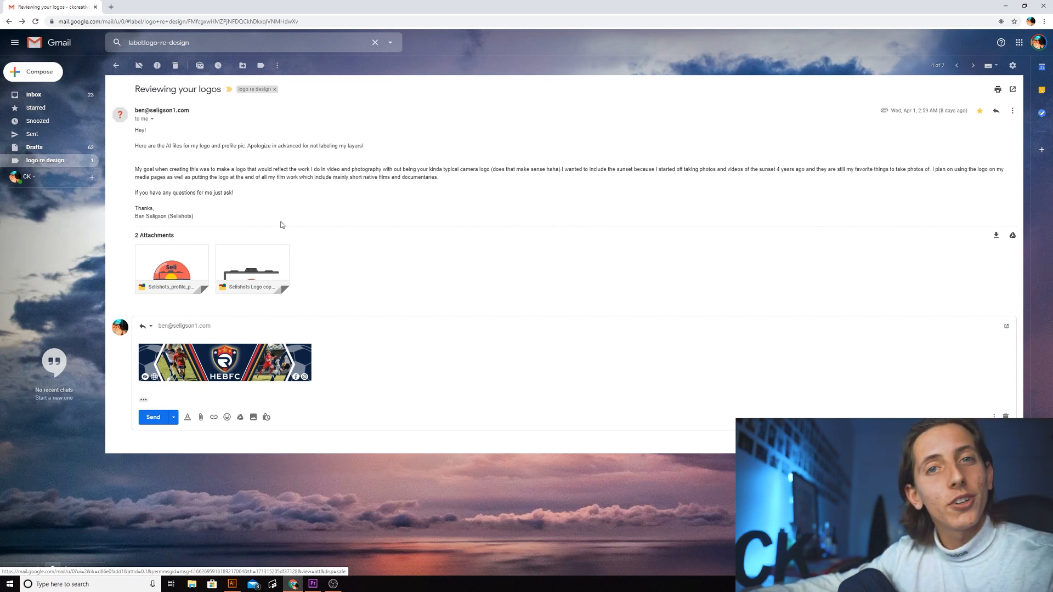
mouse_move(367, 233)
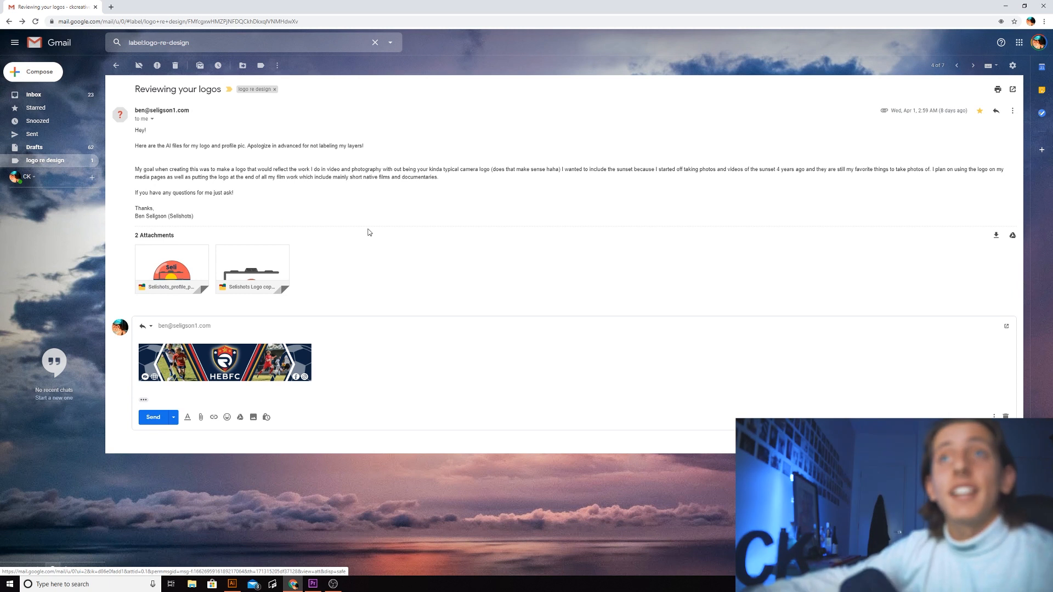
mouse_move(364, 300)
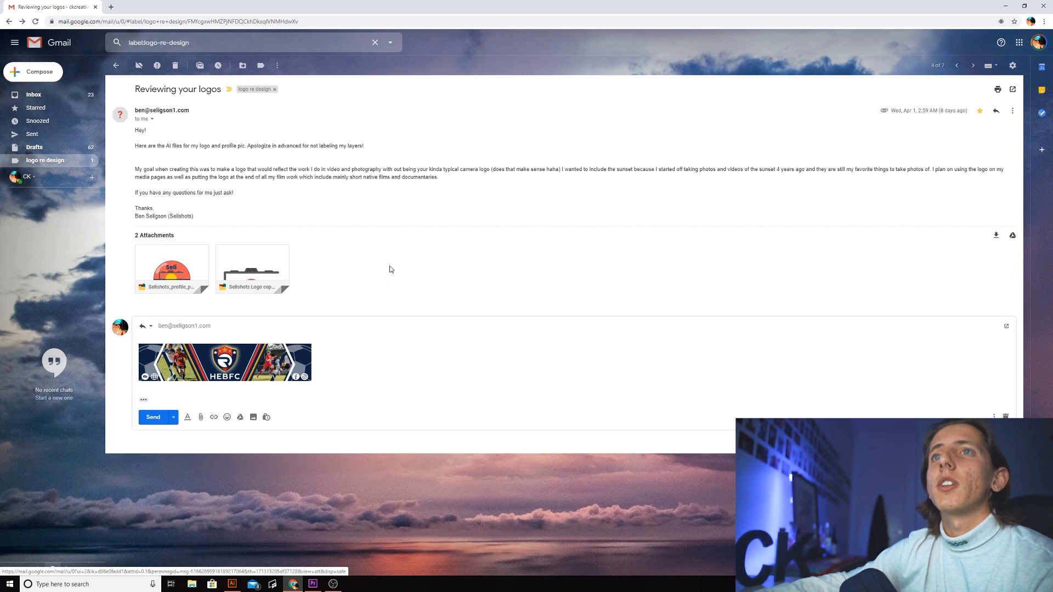
mouse_move(350, 274)
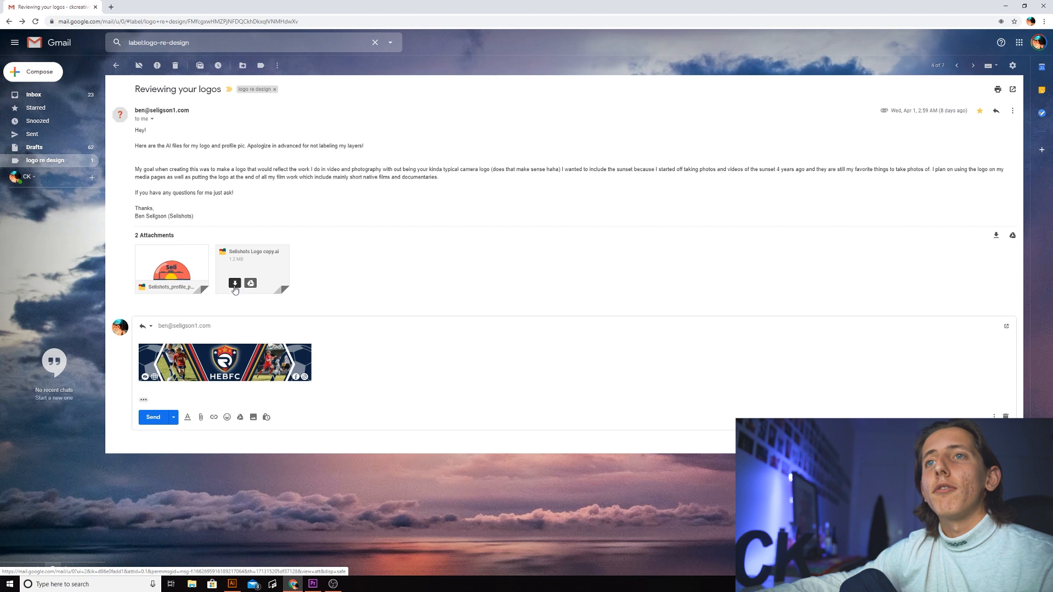
- Download Selshots Logo copy.ai and accept discarding its embedded colour profile
click(234, 282)
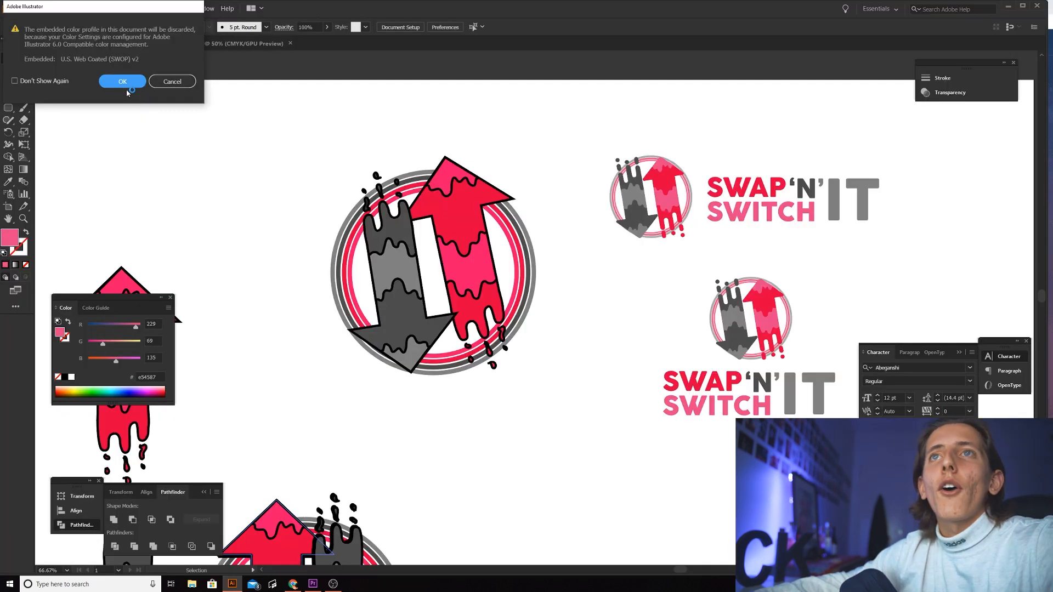
click(122, 81)
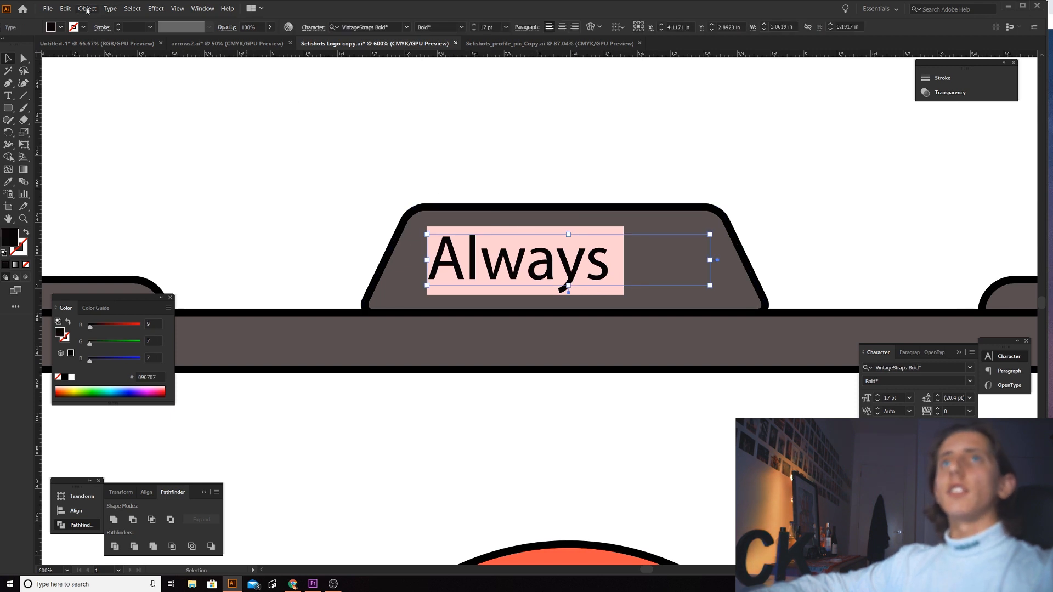
- Restyle the Always text atop the Selshots camera logo via the menu bar
click(85, 8)
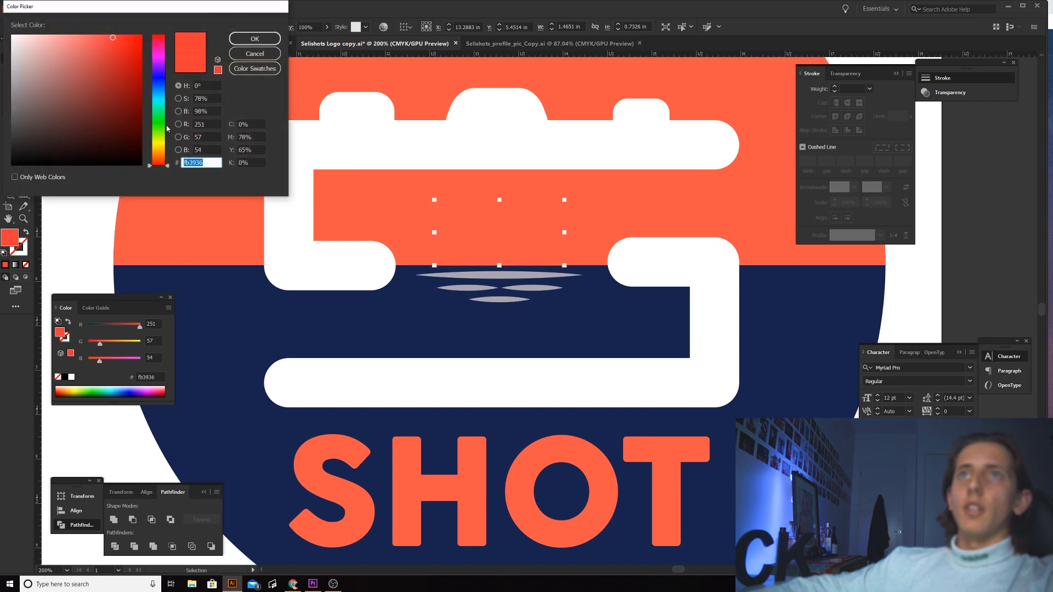
- Shift a Selshots shape's fill toward golden yellow, then move on to the Log Cabin Coffee email
click(157, 152)
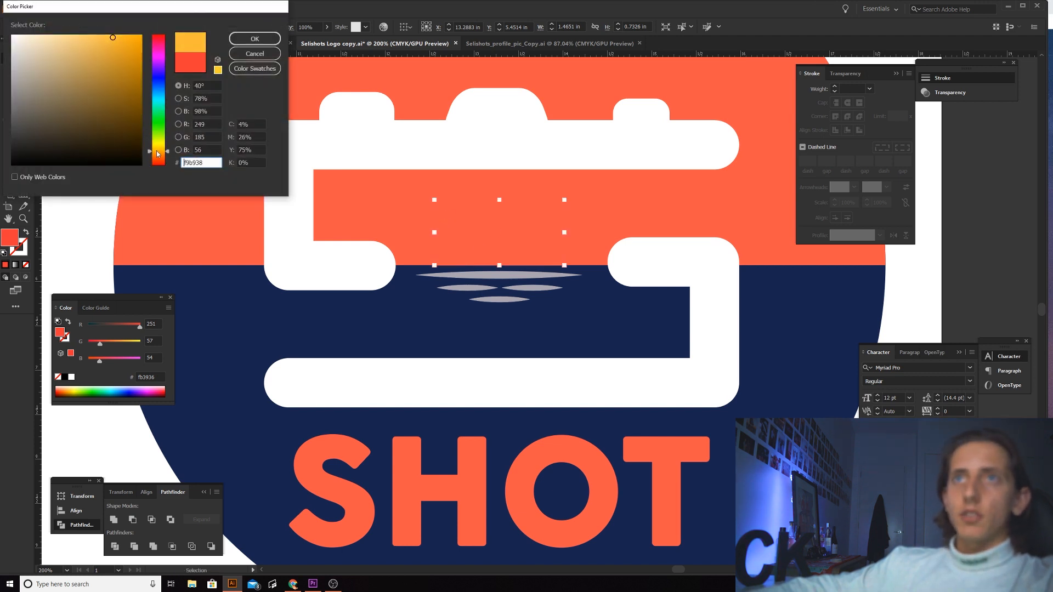
click(254, 39)
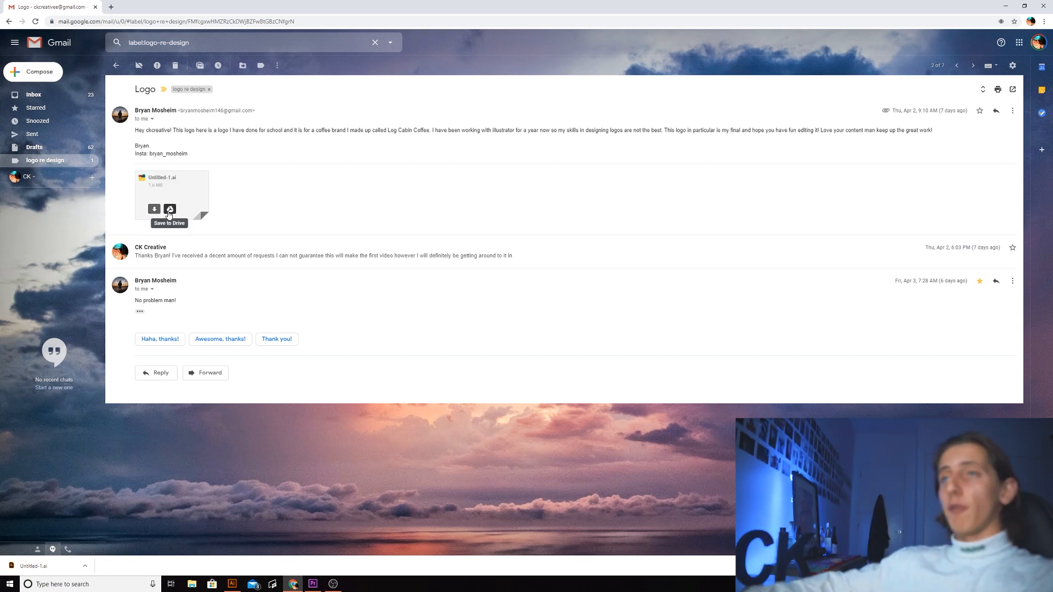
- Open the downloaded Untitled-1.ai Log Cabin Coffee file and dismiss the Missing Fonts warning
click(231, 584)
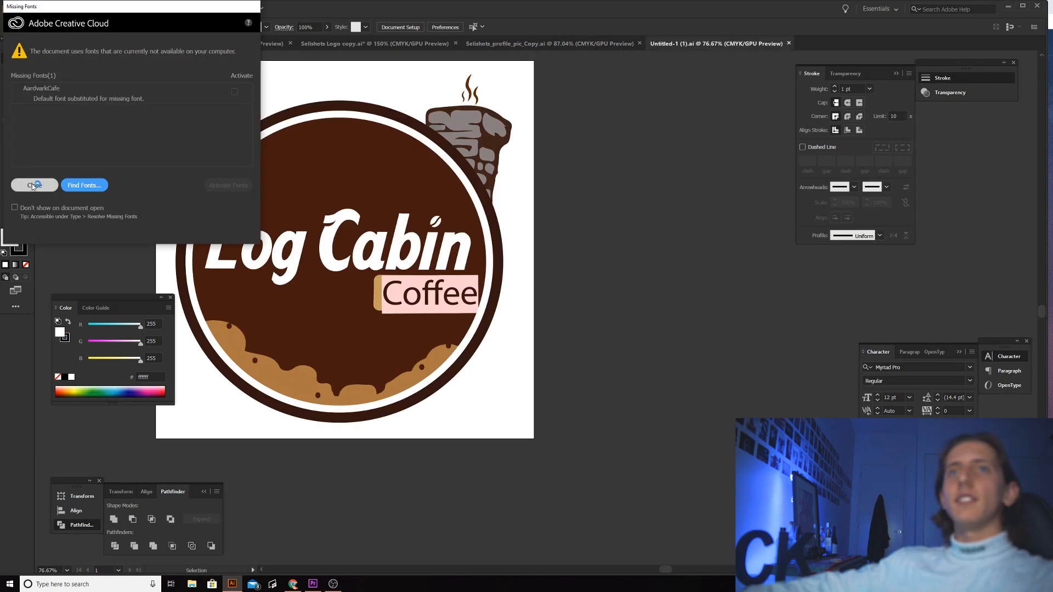
click(31, 185)
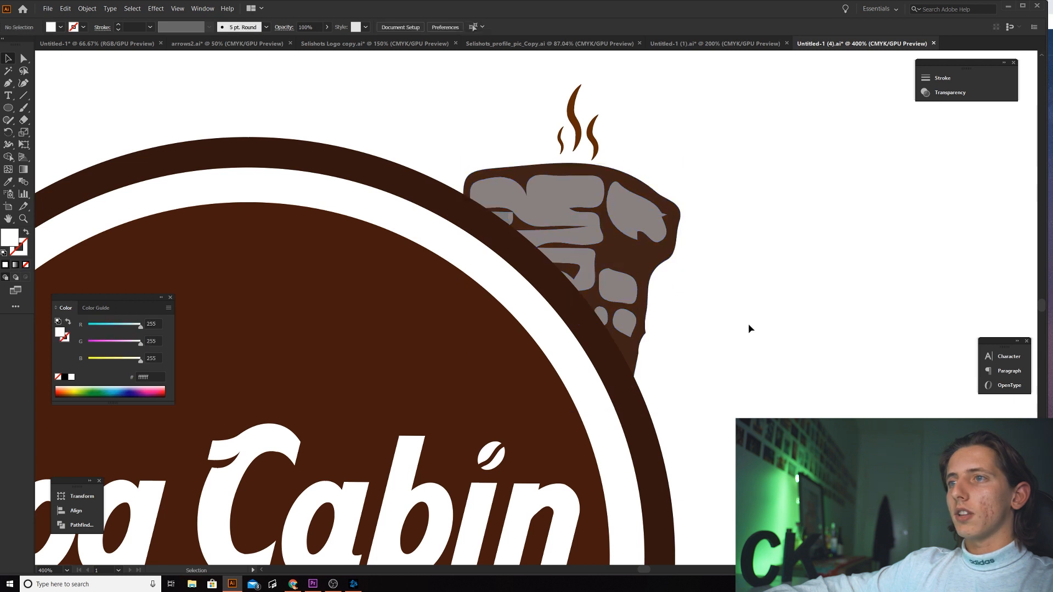
- Bring up the copied Untitled-1 (4).ai with the Log Cabin Coffee redesign beside the original
click(574, 235)
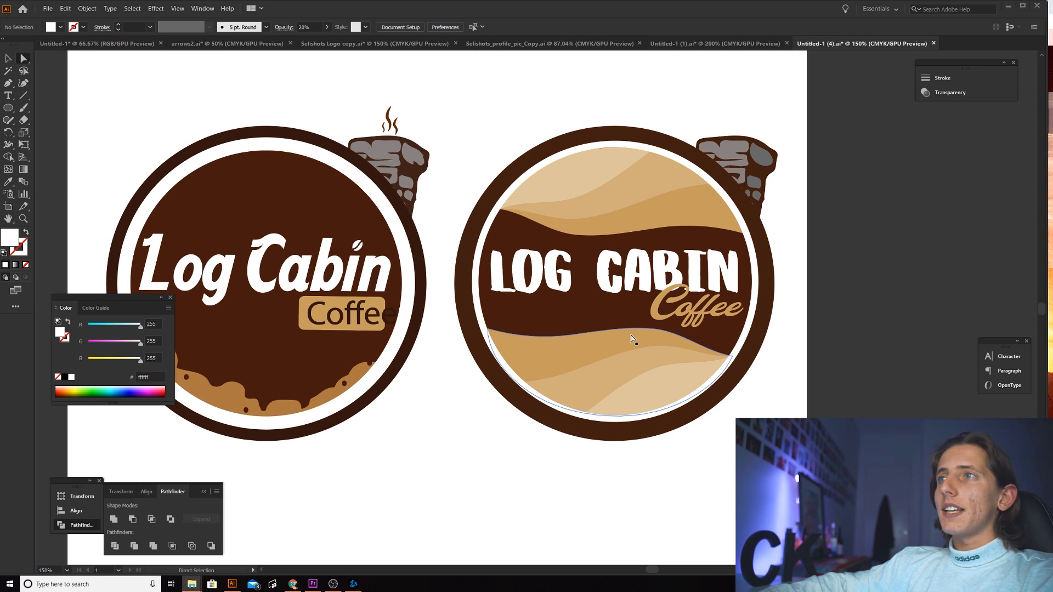
- Deselect to reveal the finished redesign with bold LOG CABIN, script Coffee and tan waves
click(459, 484)
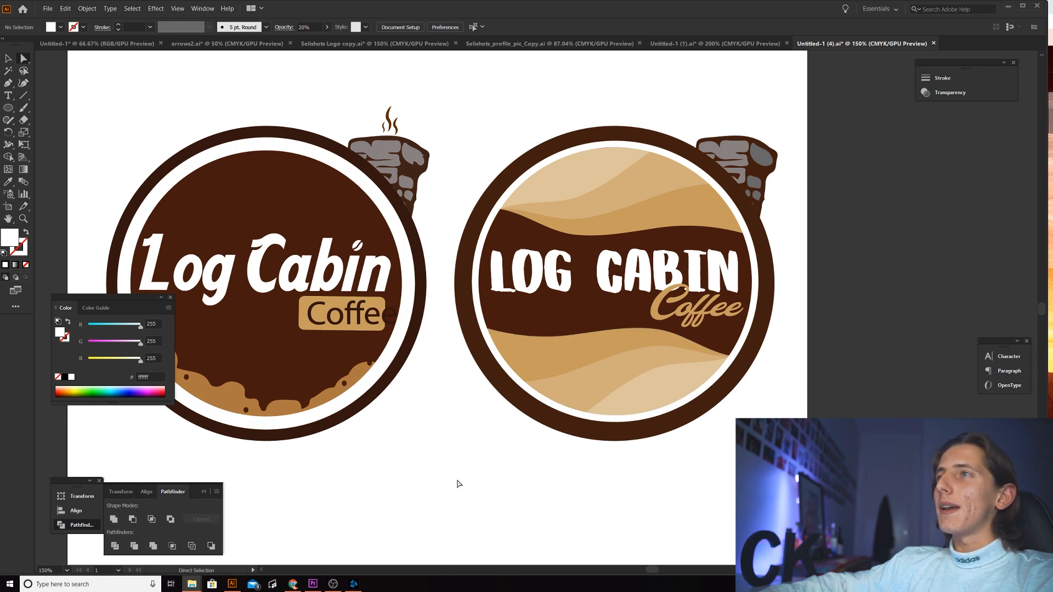